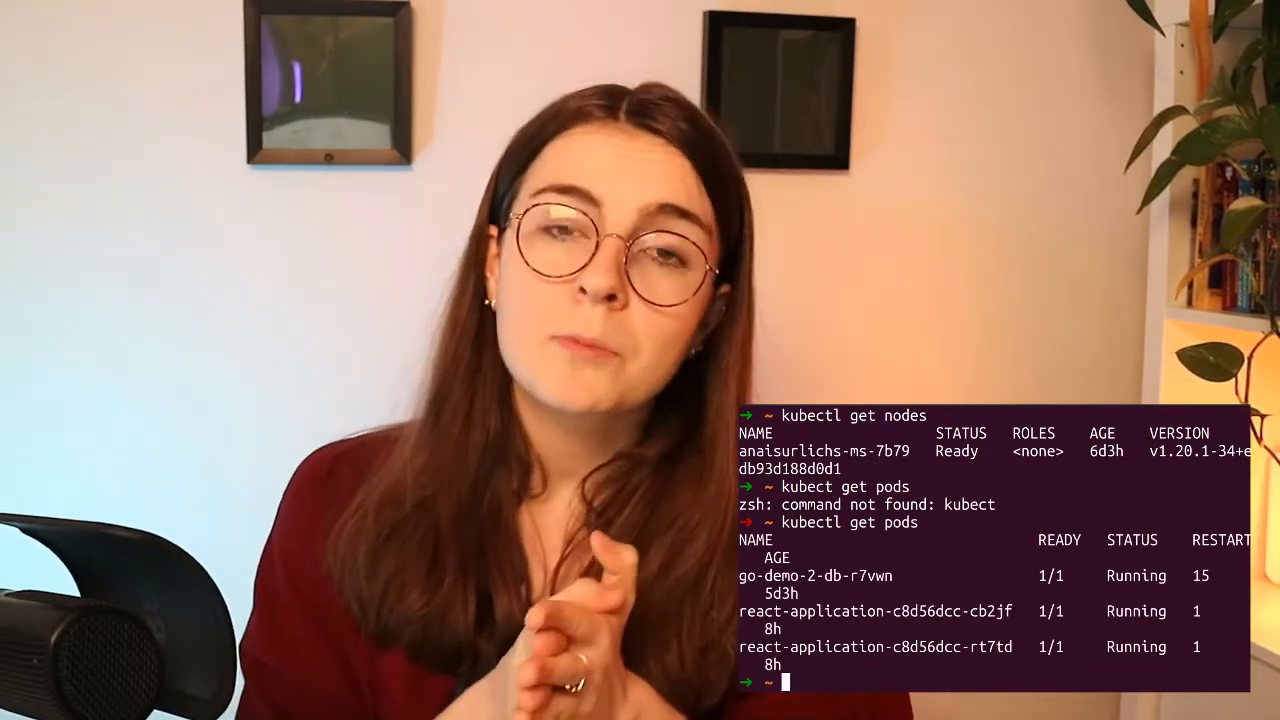
Describe pod react-application-c8d56dcc-rt7td with kubectl and scroll through its details
type("kubectl describe pods react-application-c8d56dcc-rt7td")
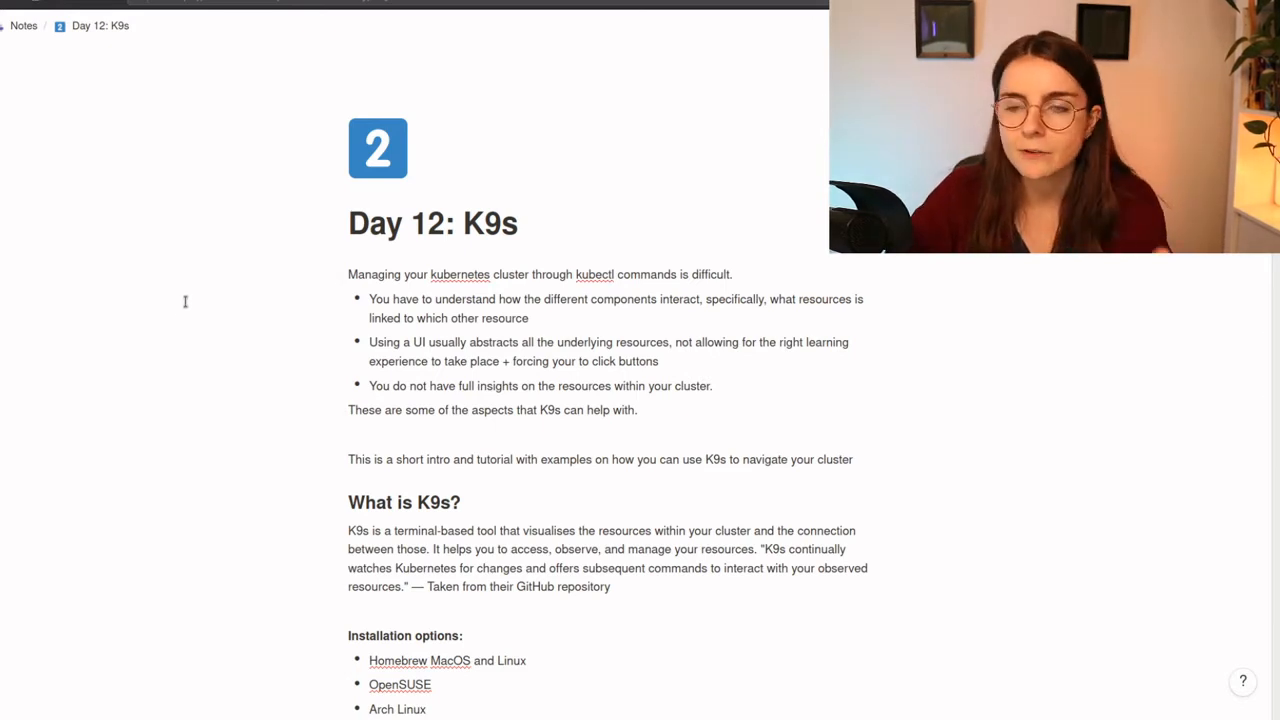
scroll("down", 3)
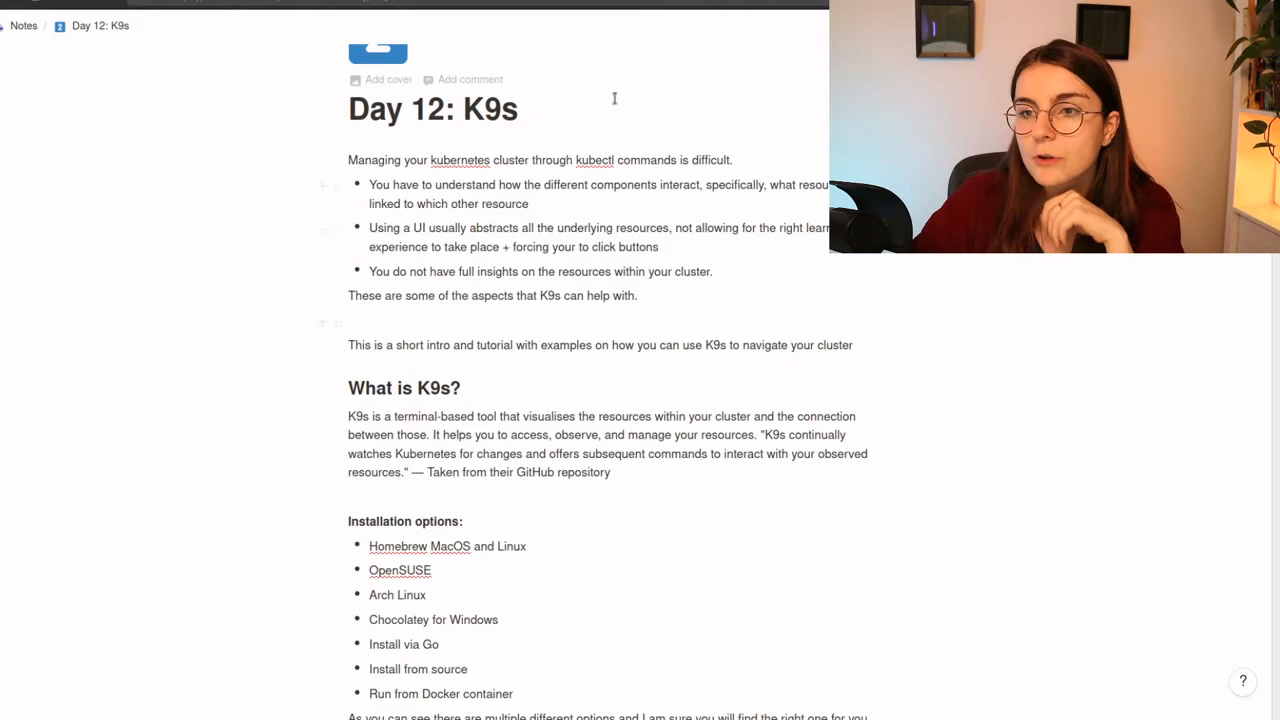
scroll("down", 3)
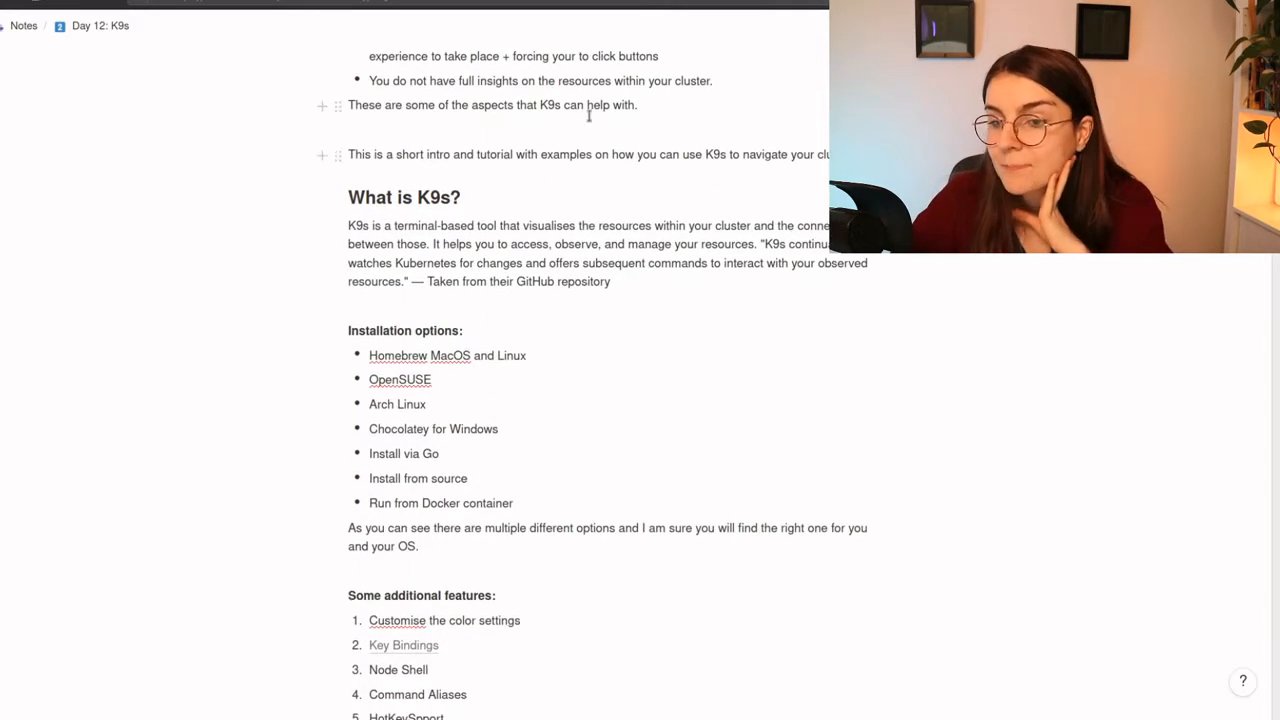
left_click_drag(348, 330, 515, 503)
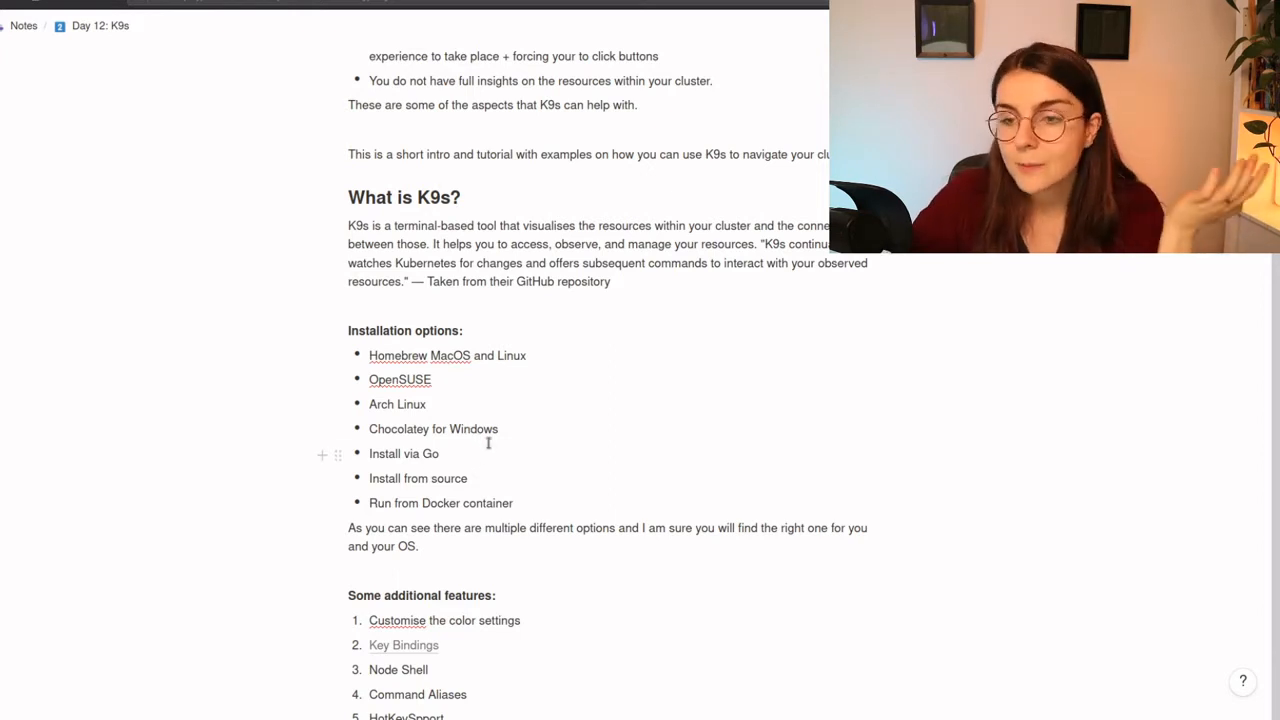
scroll("down", 3)
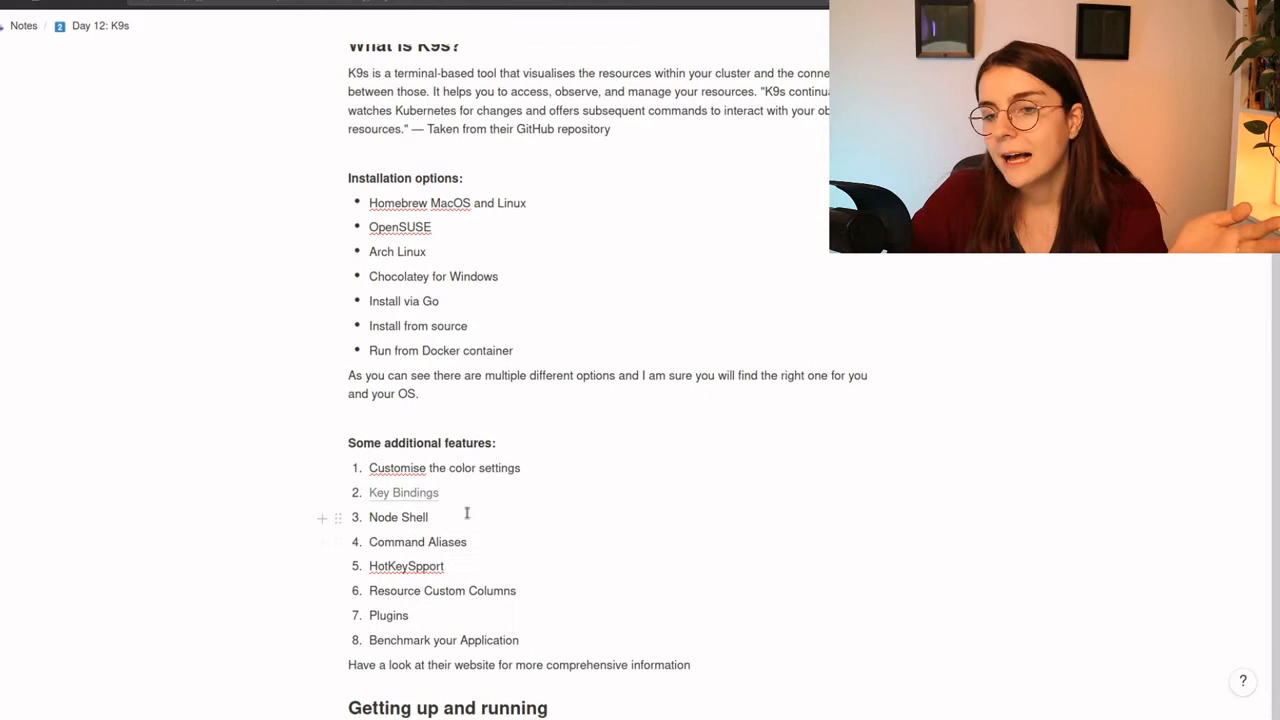
scroll("down", 3)
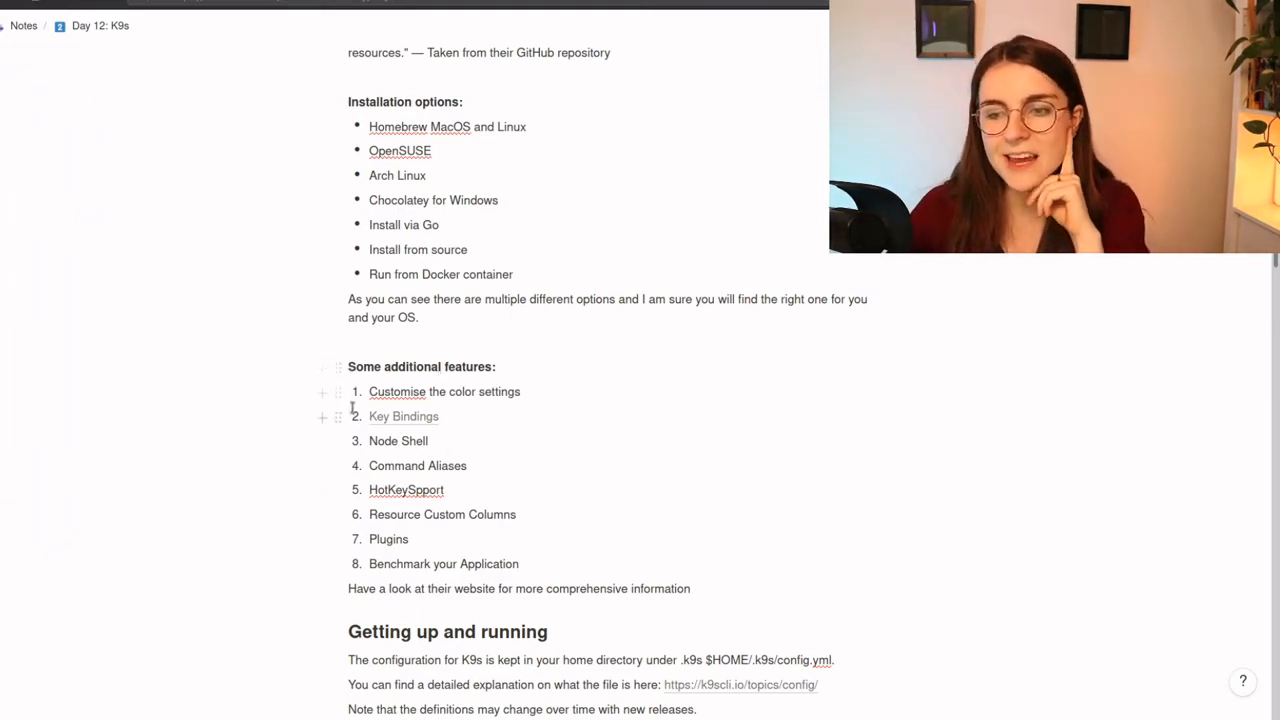
left_click(435, 151)
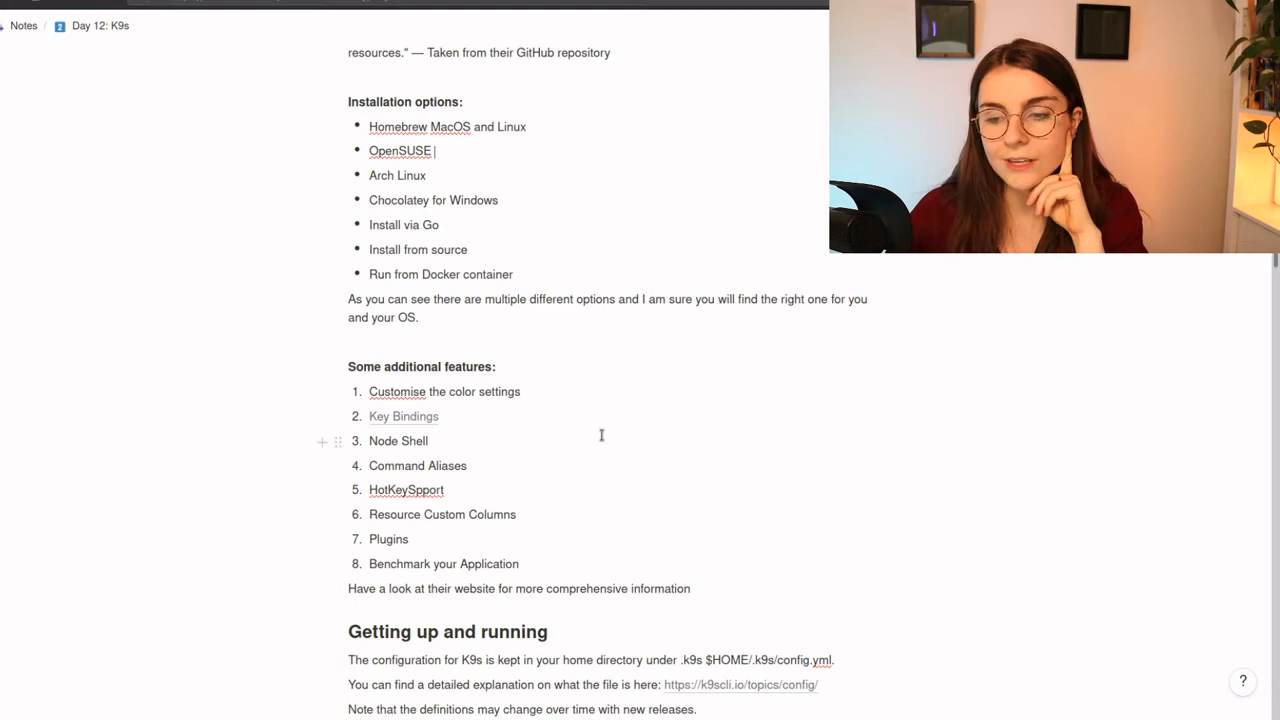
scroll("down", 3)
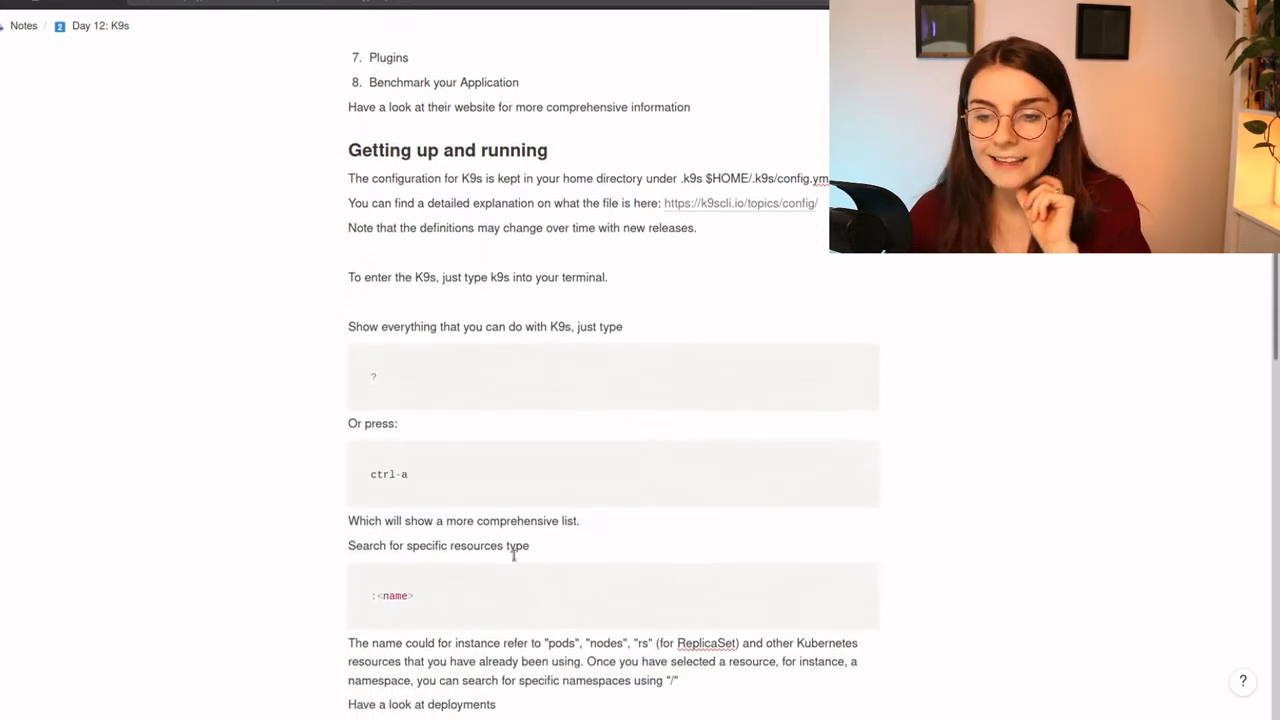
scroll("down", 3)
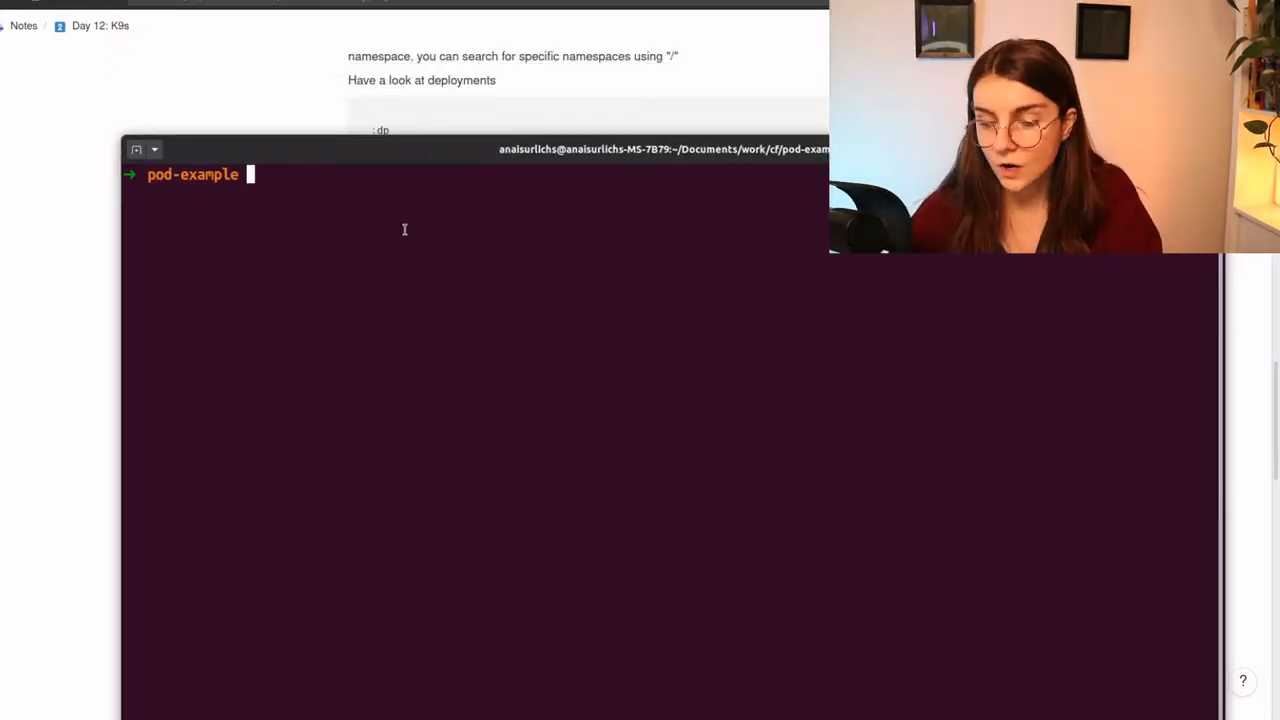
Launch K9s against microk8s and select the react-application-c8d56dcc-cb2jf pod
type("k9")
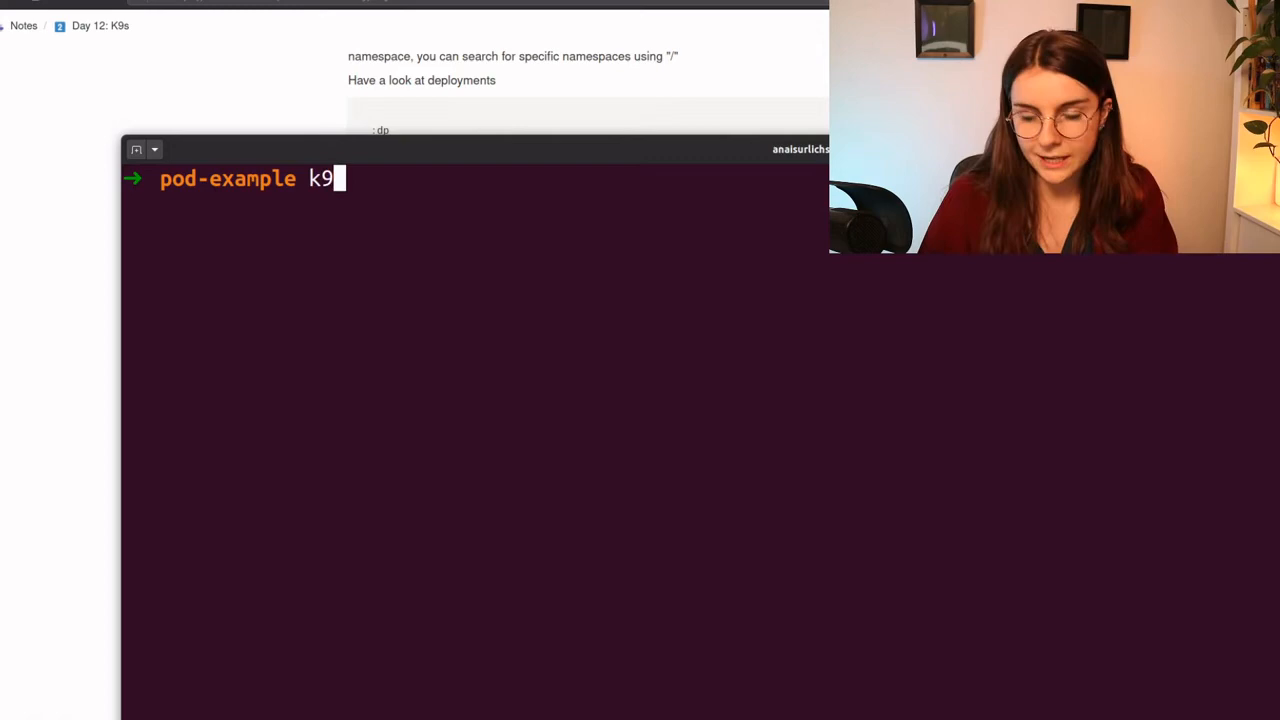
key("Return")
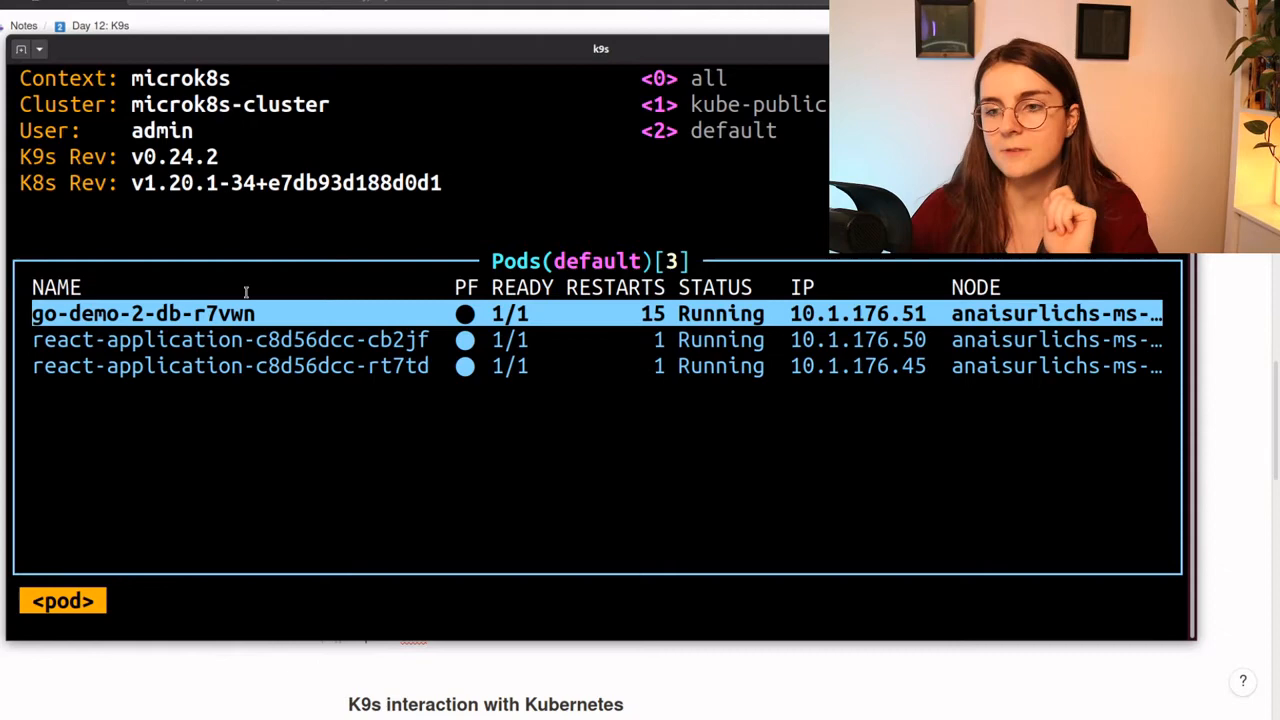
key("Down")
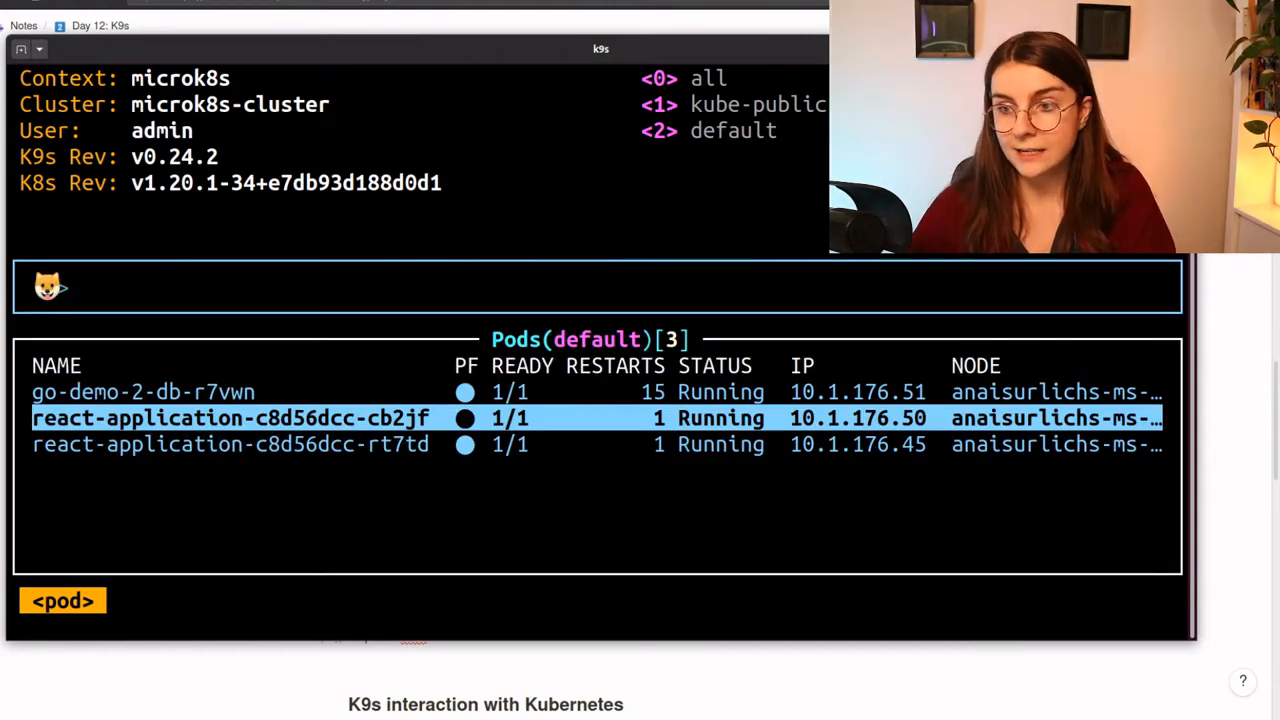
Switch to the Namespaces view and step through the seven namespaces, including ingress
type("pods")
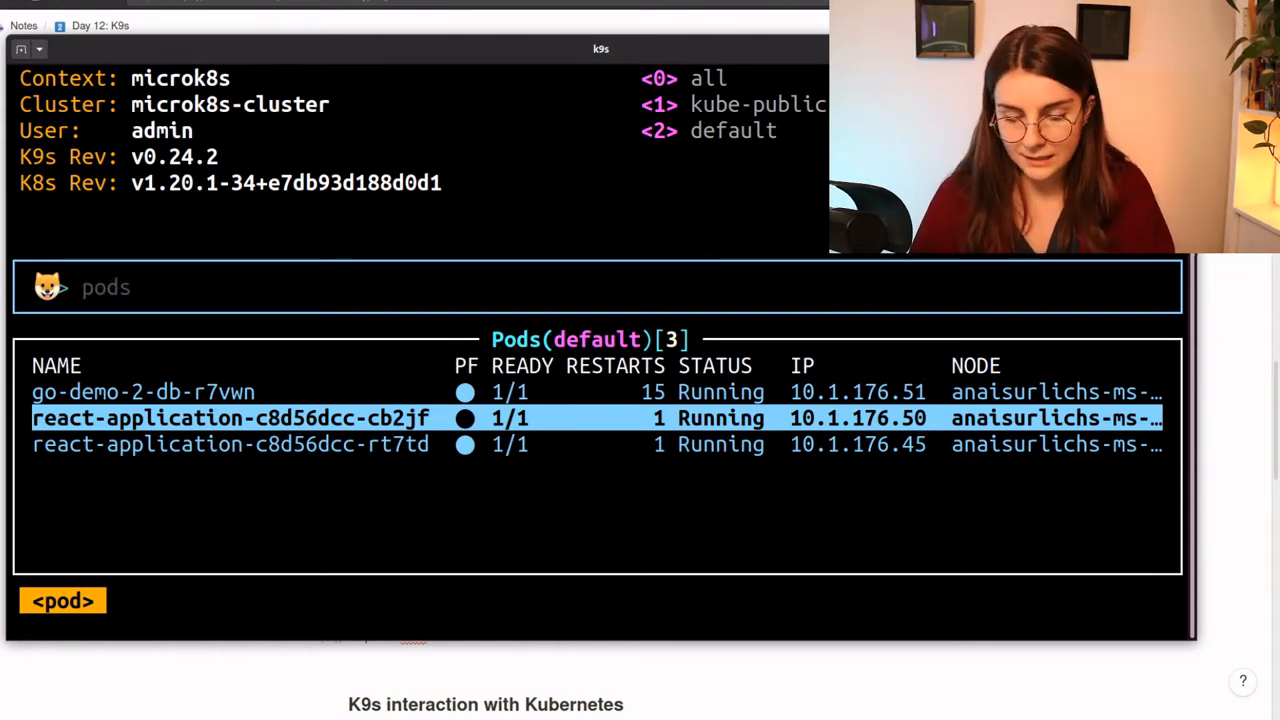
type("-")
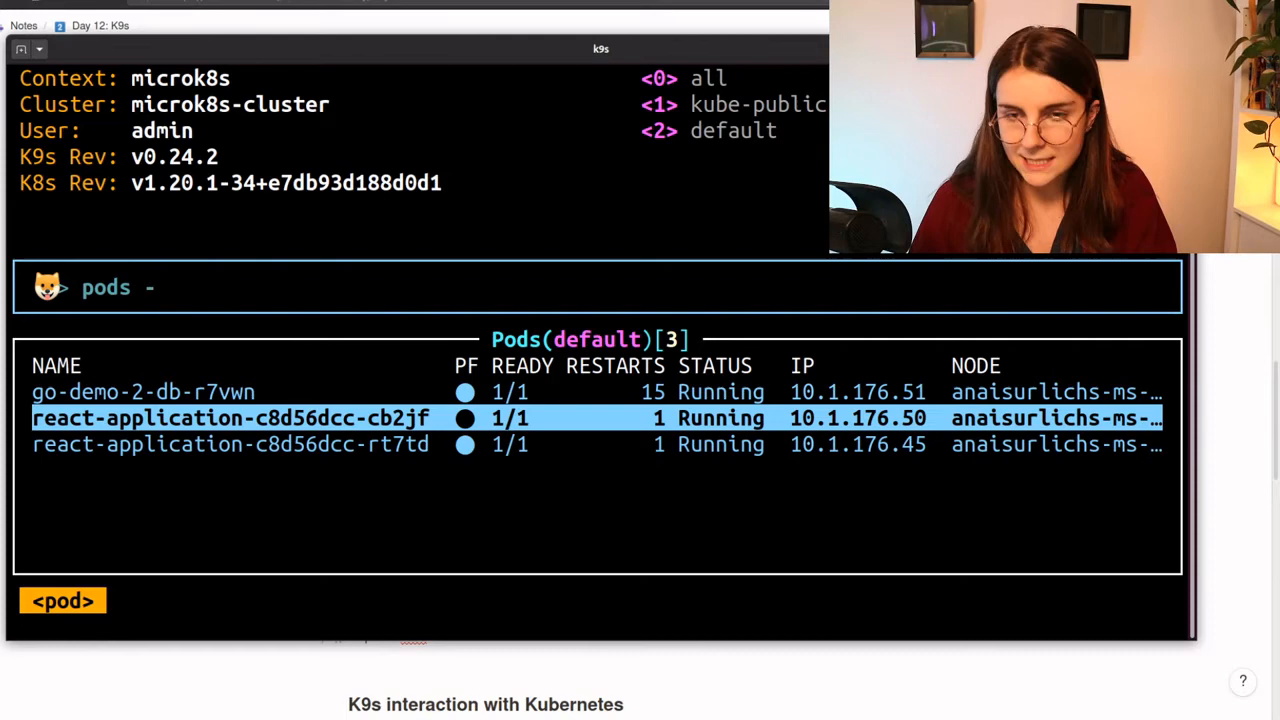
type("n")
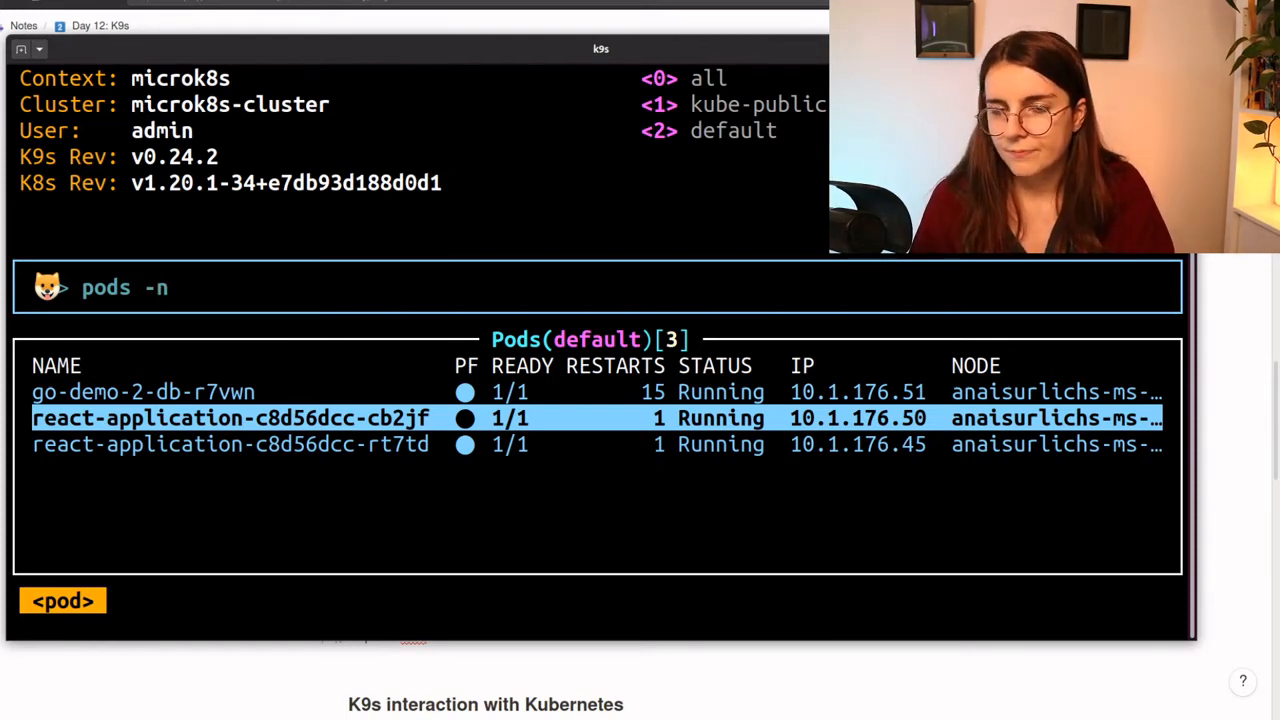
key("BackSpace")
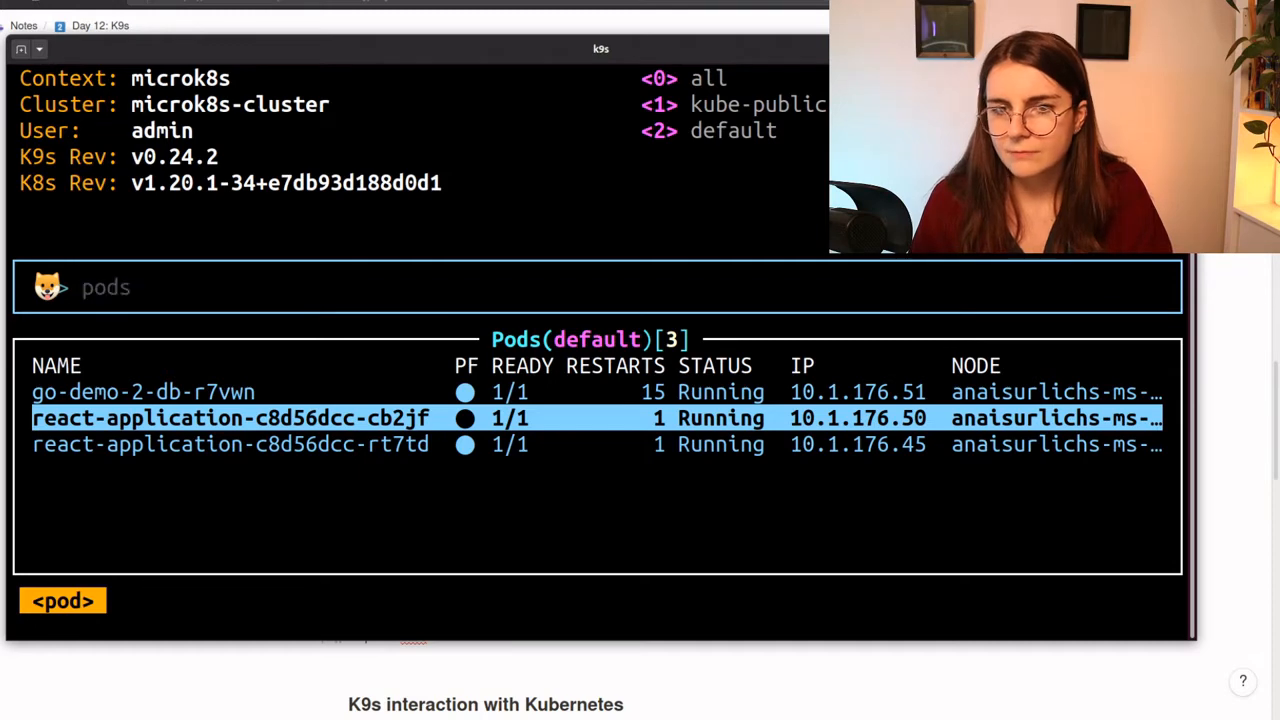
type("namespace")
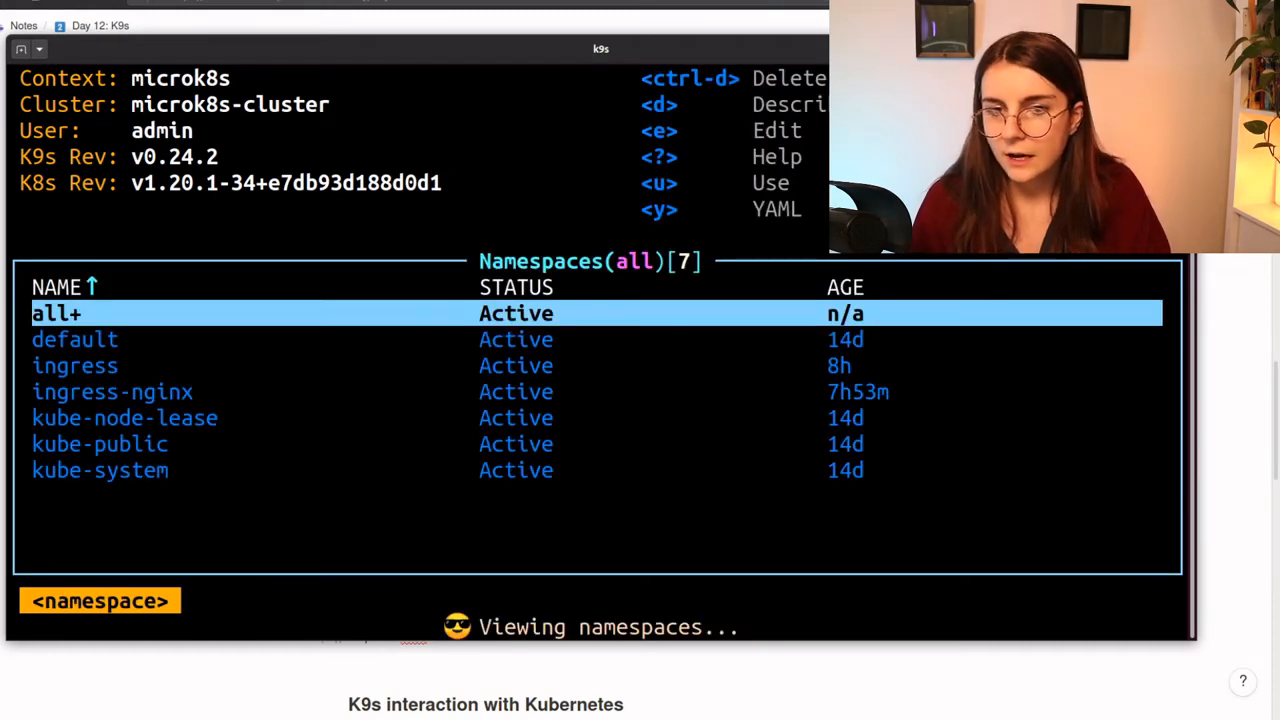
key("Down")
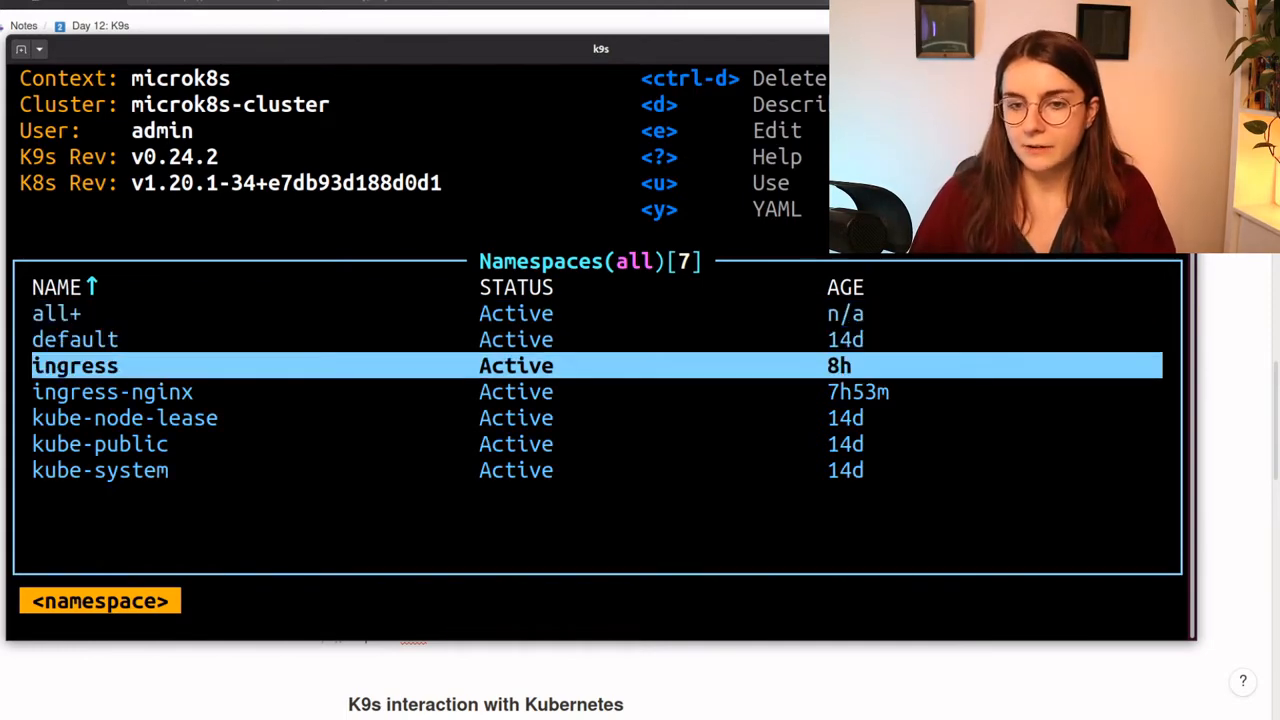
key("Down")
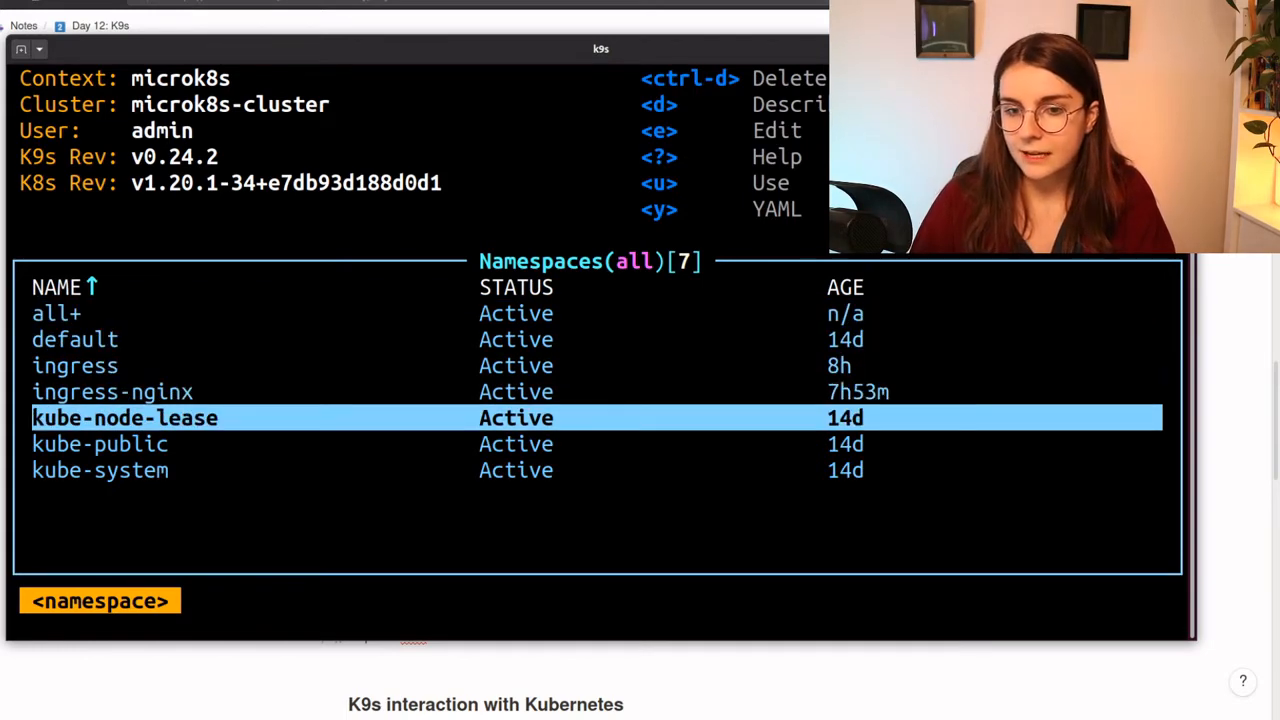
key("Up")
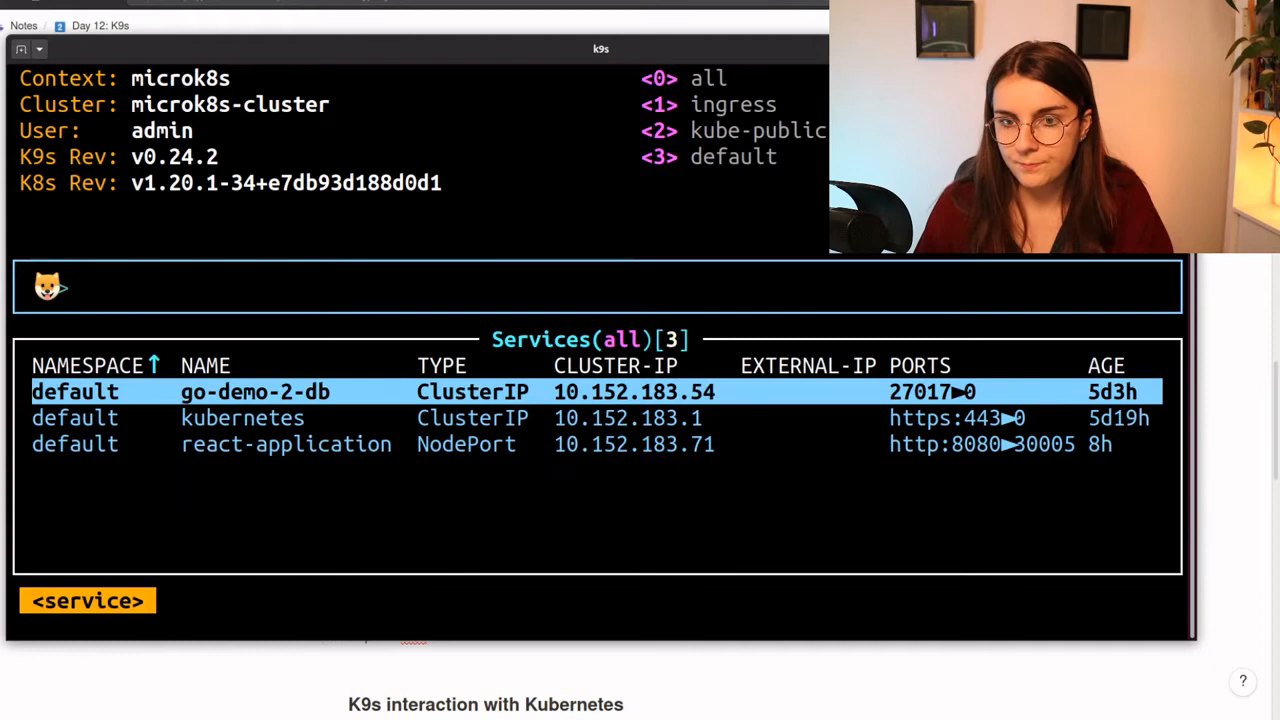
Open 'xray svc', inspect the kubernetes service, then move to react-application
type("xray")
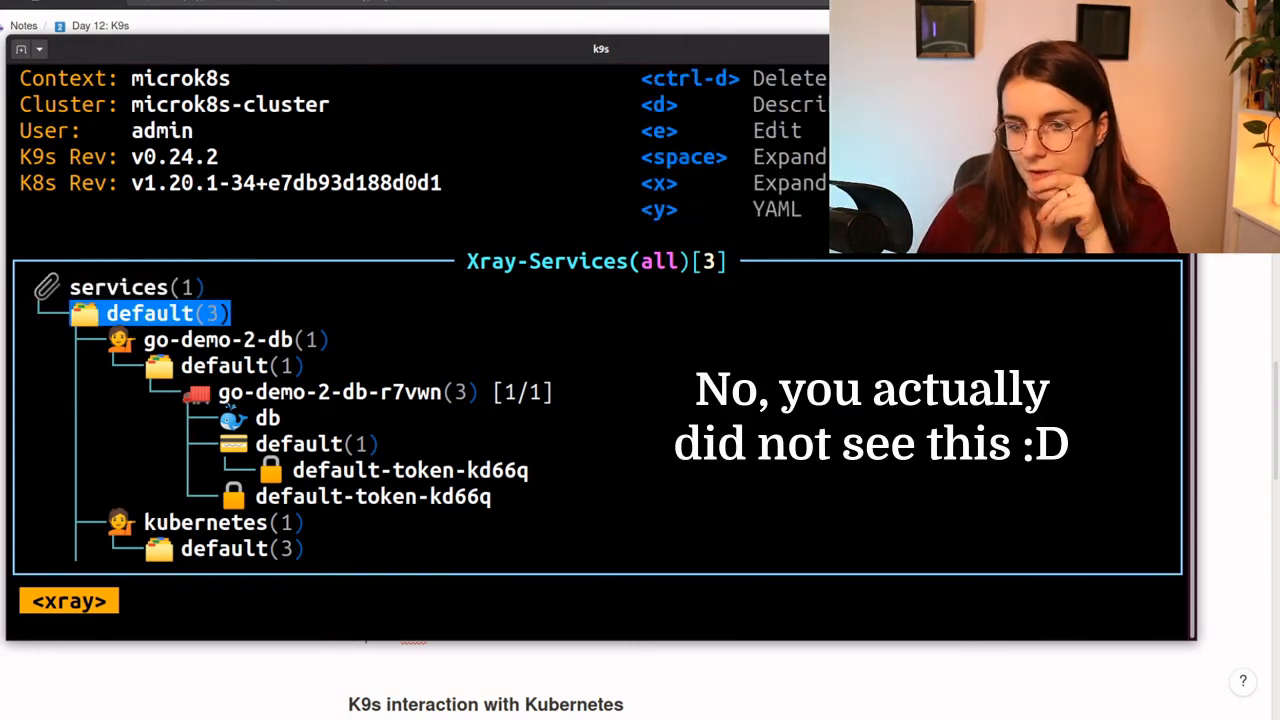
key("Down")
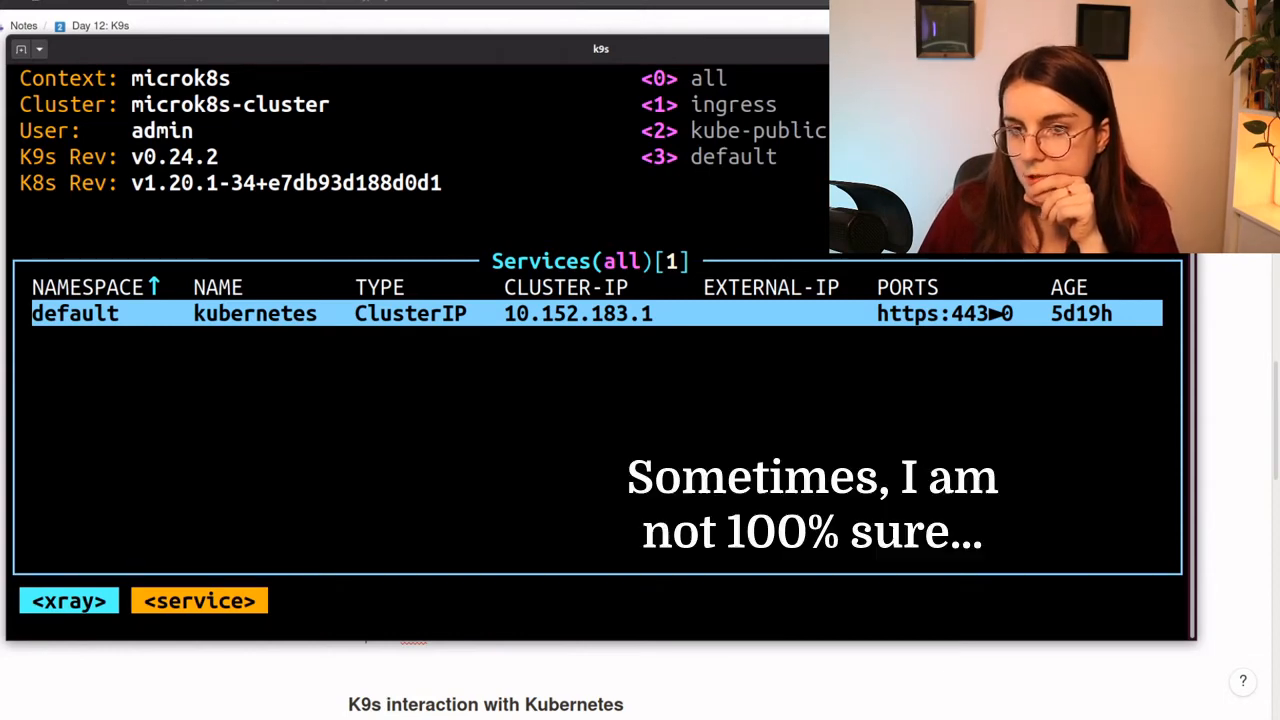
left_click(68, 600)
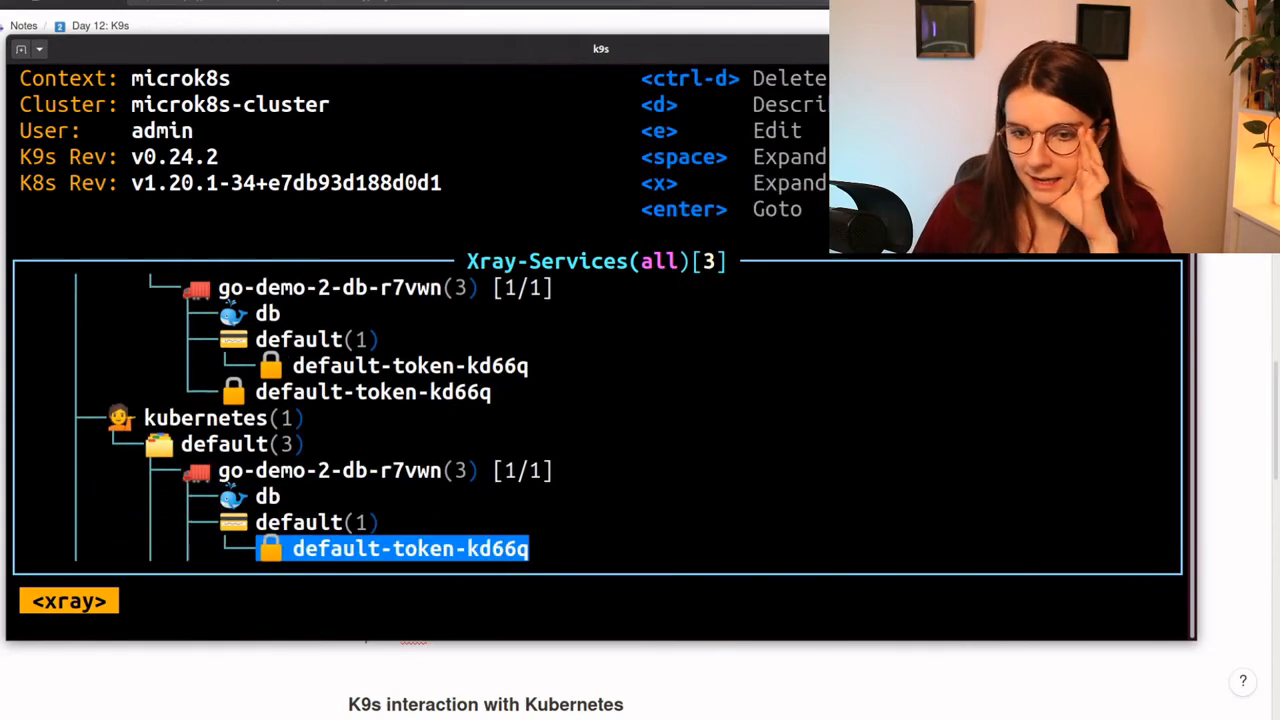
scroll("down", 3)
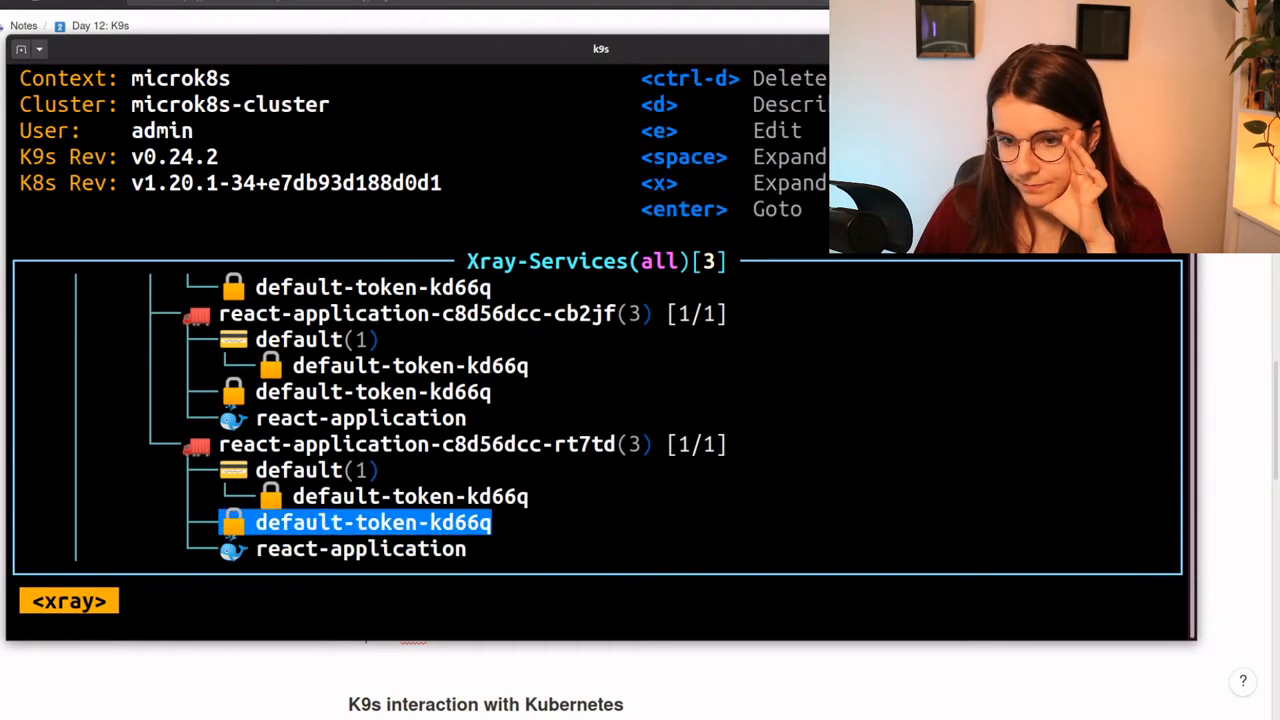
key("Up")
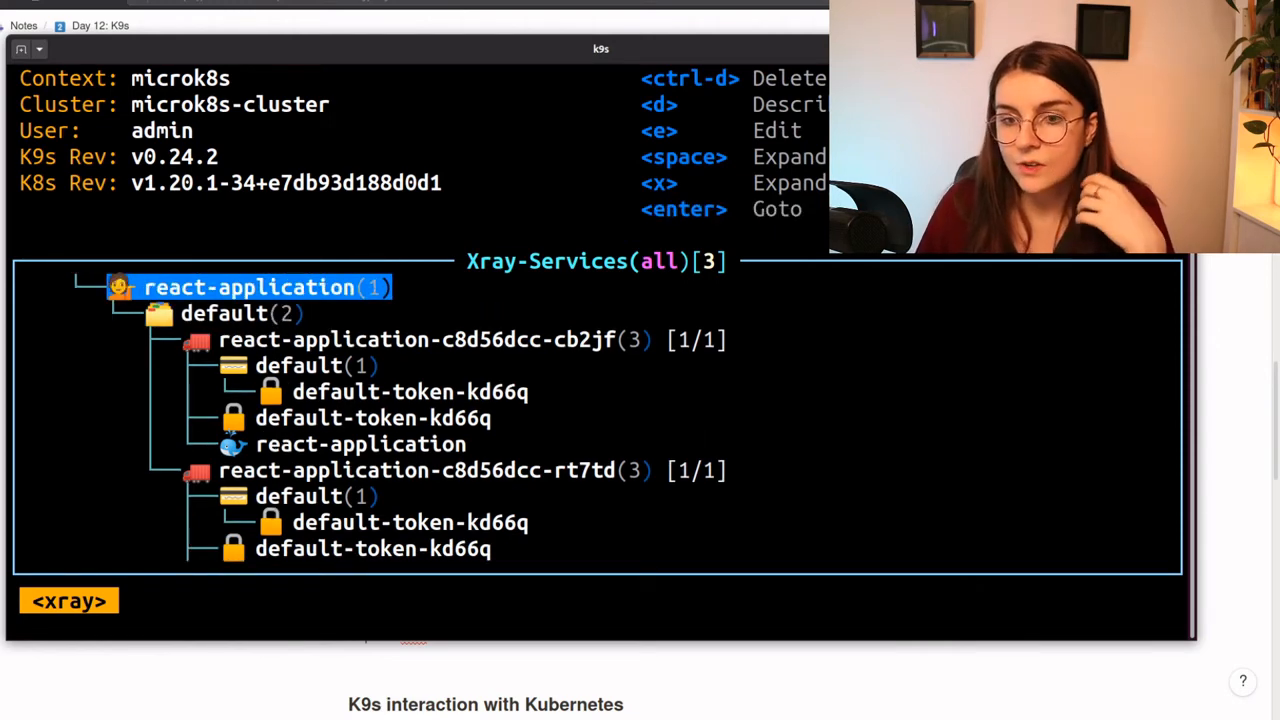
key("enter")
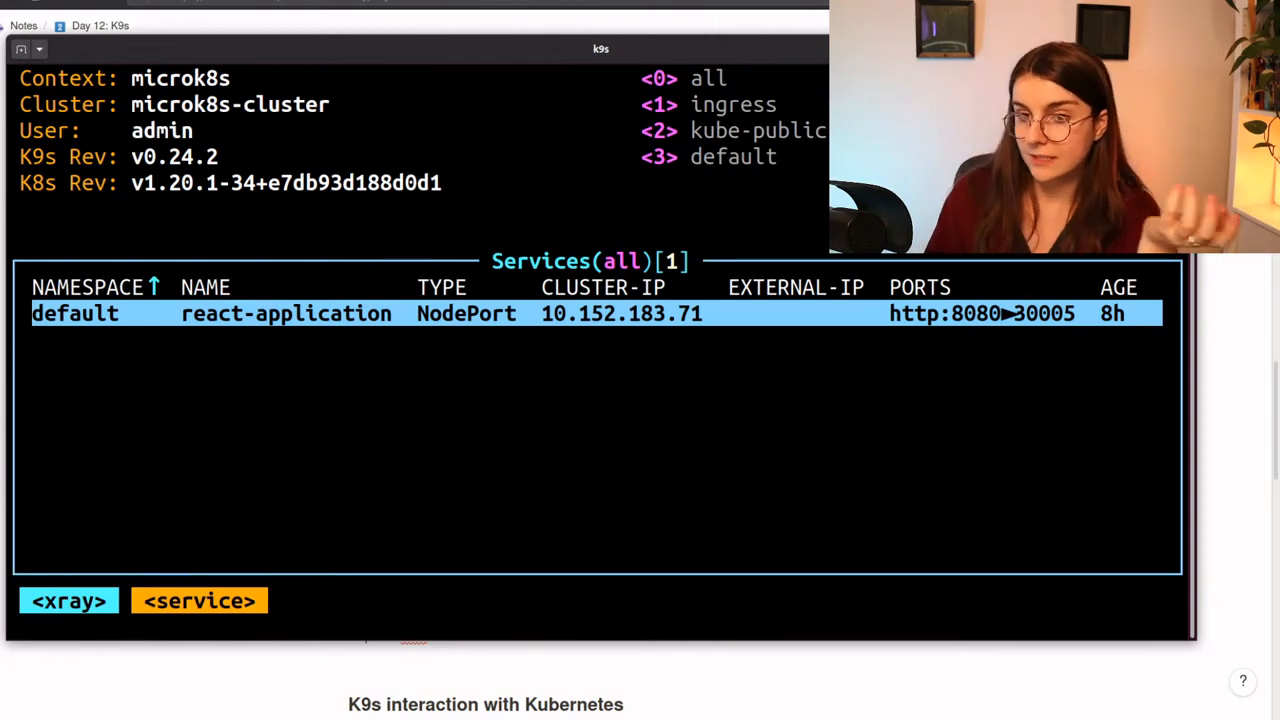
left_click(68, 600)
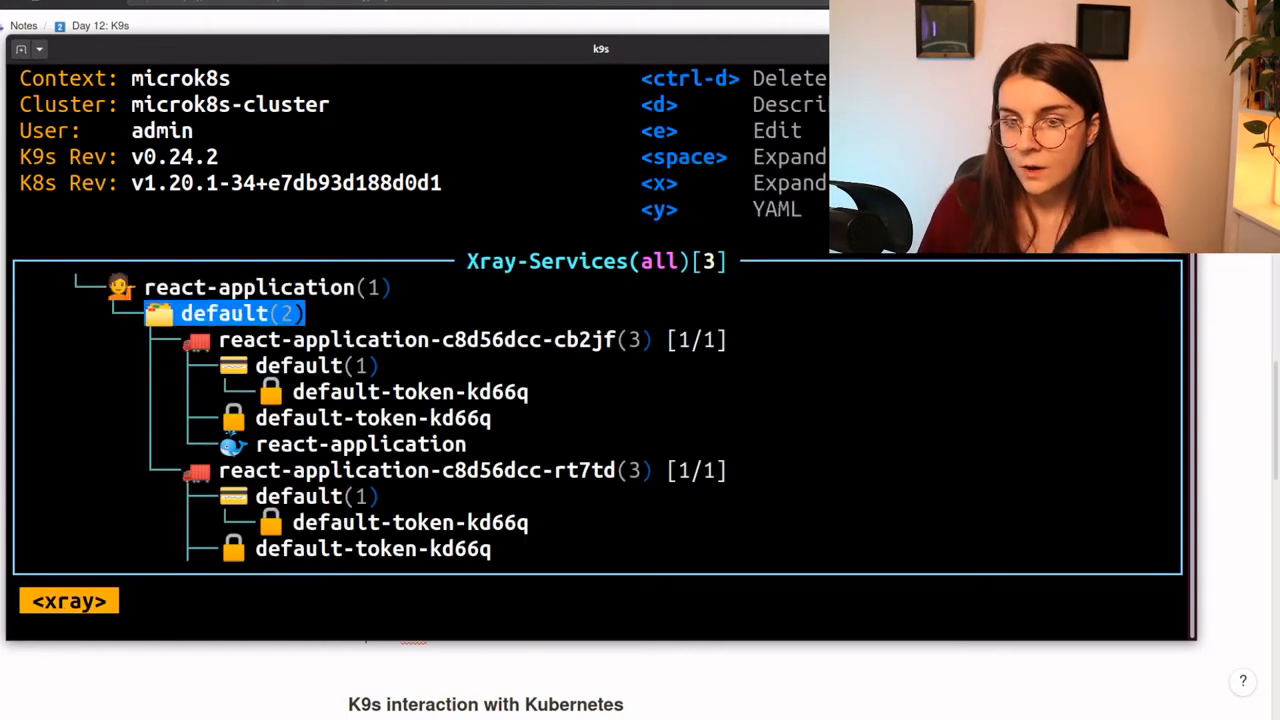
key("down")
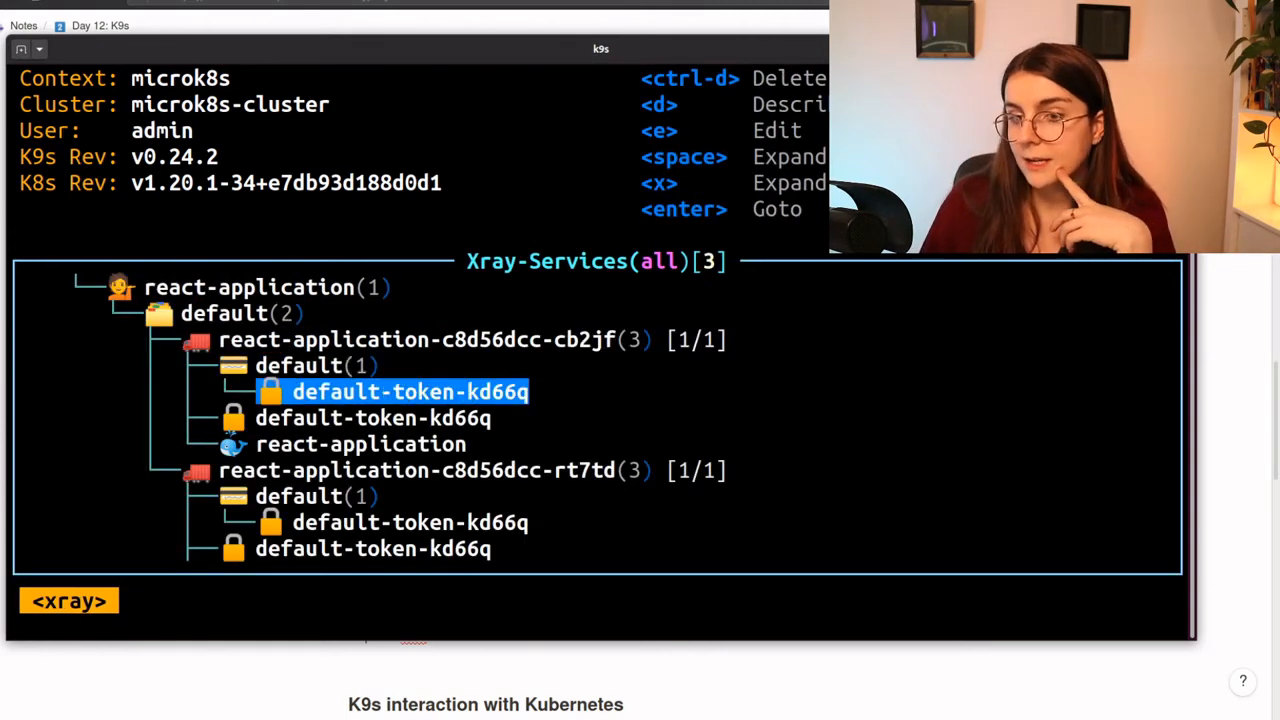
key("Down")
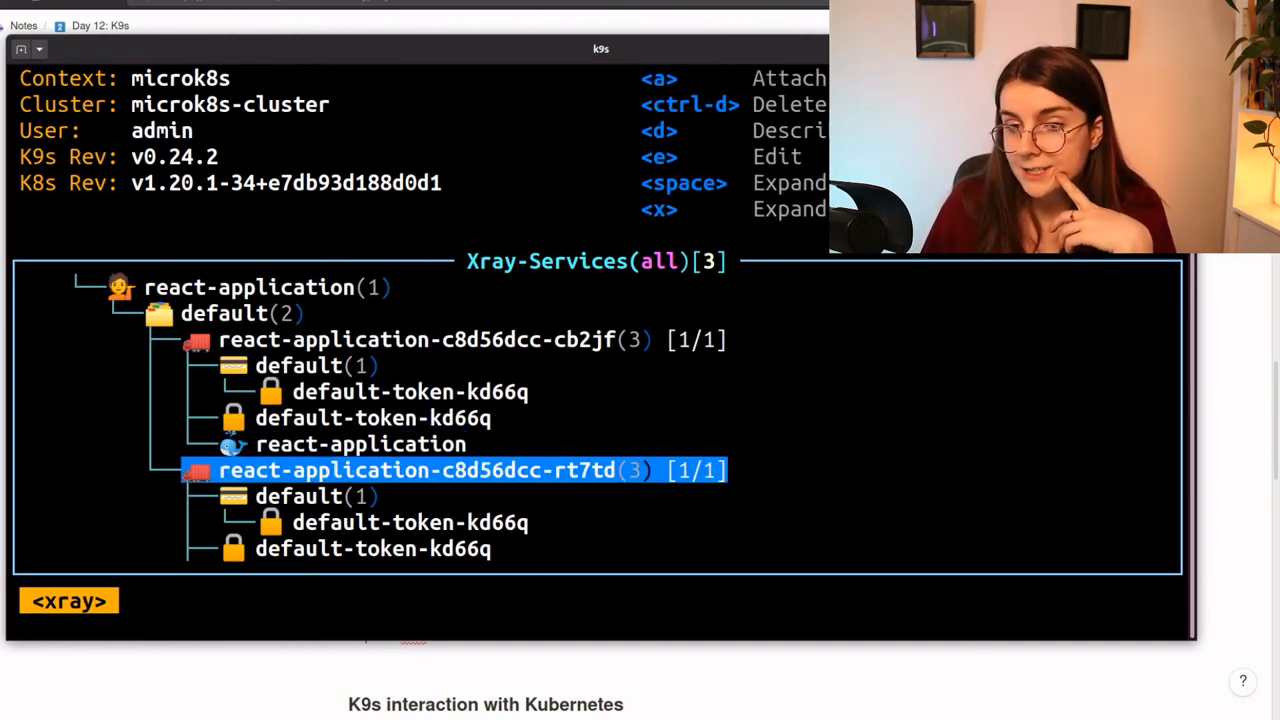
key("Up")
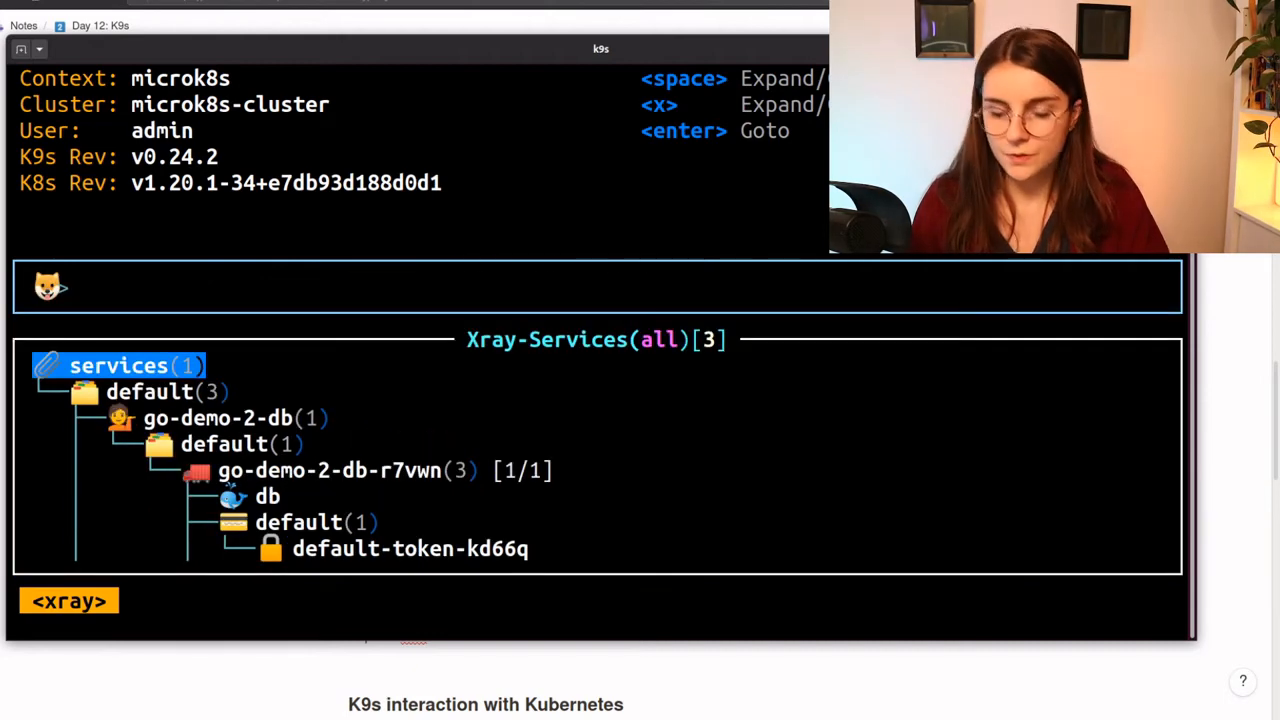
Enter 'pods -A' to show all seven pods across namespaces
type("pods -")
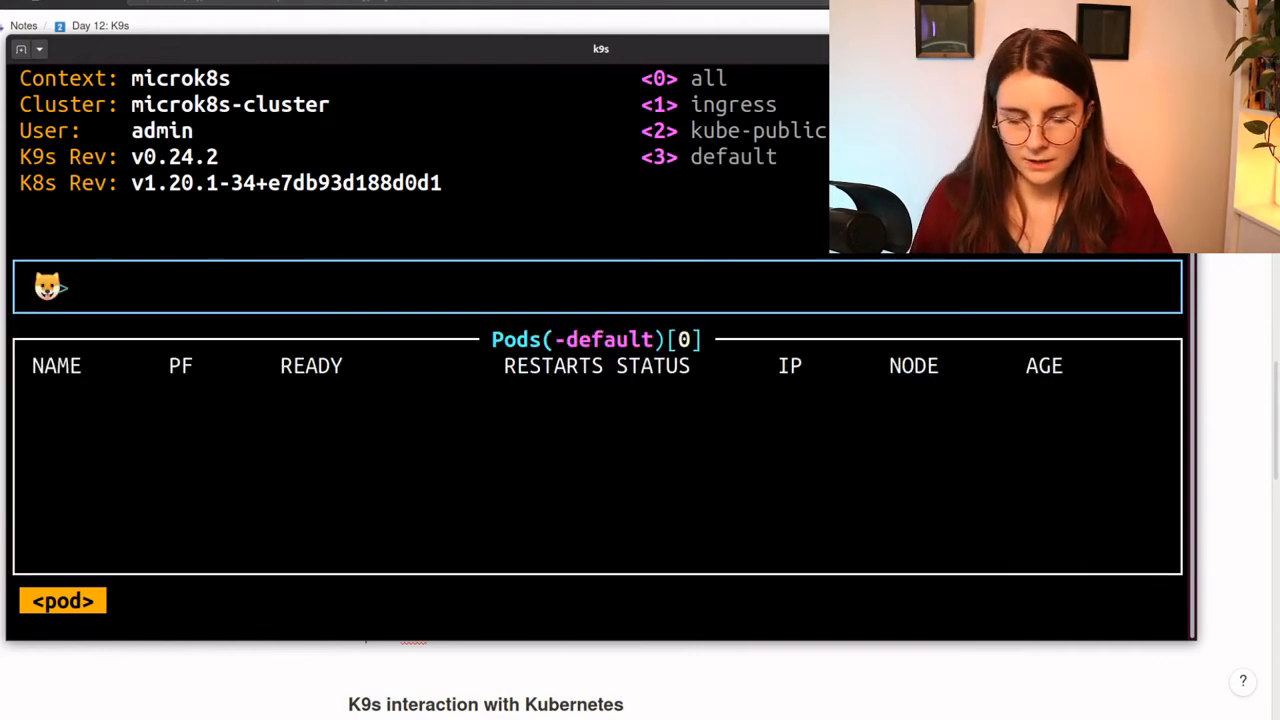
type("pods -")
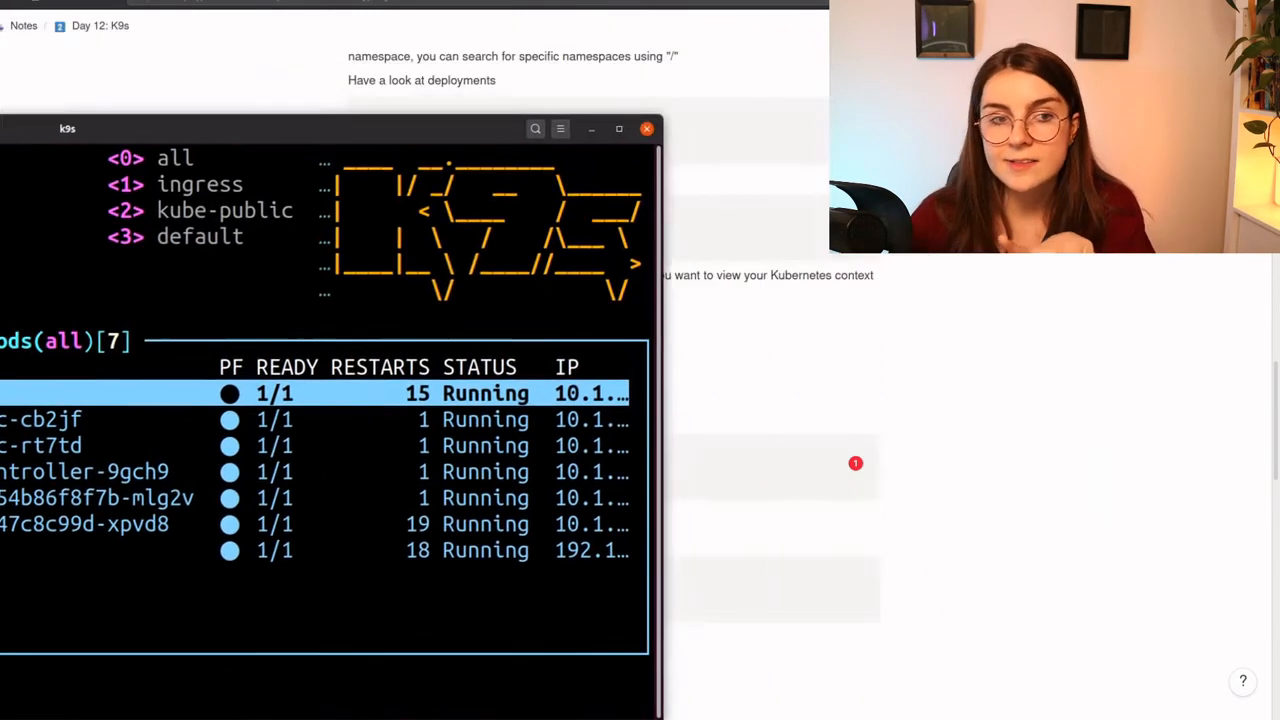
Bring the Notion K9s notes page to the front
left_click(646, 128)
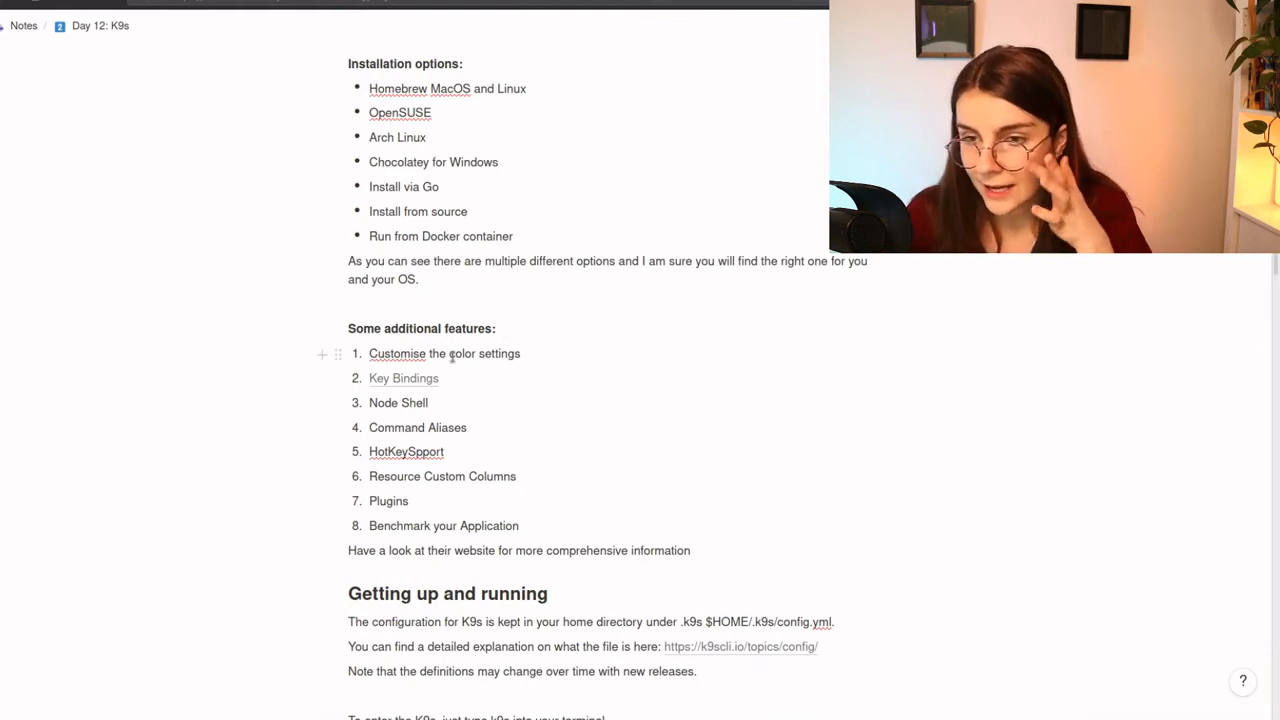
mouse_move(396, 446)
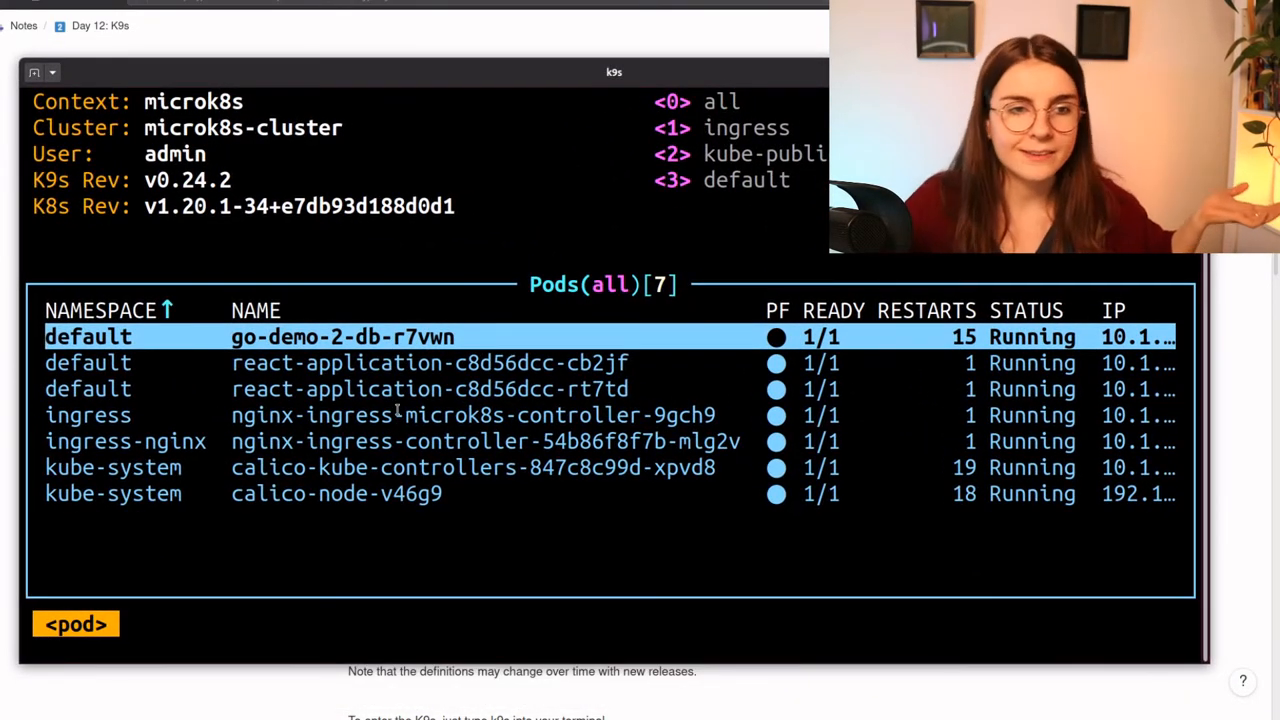
mouse_move(148, 498)
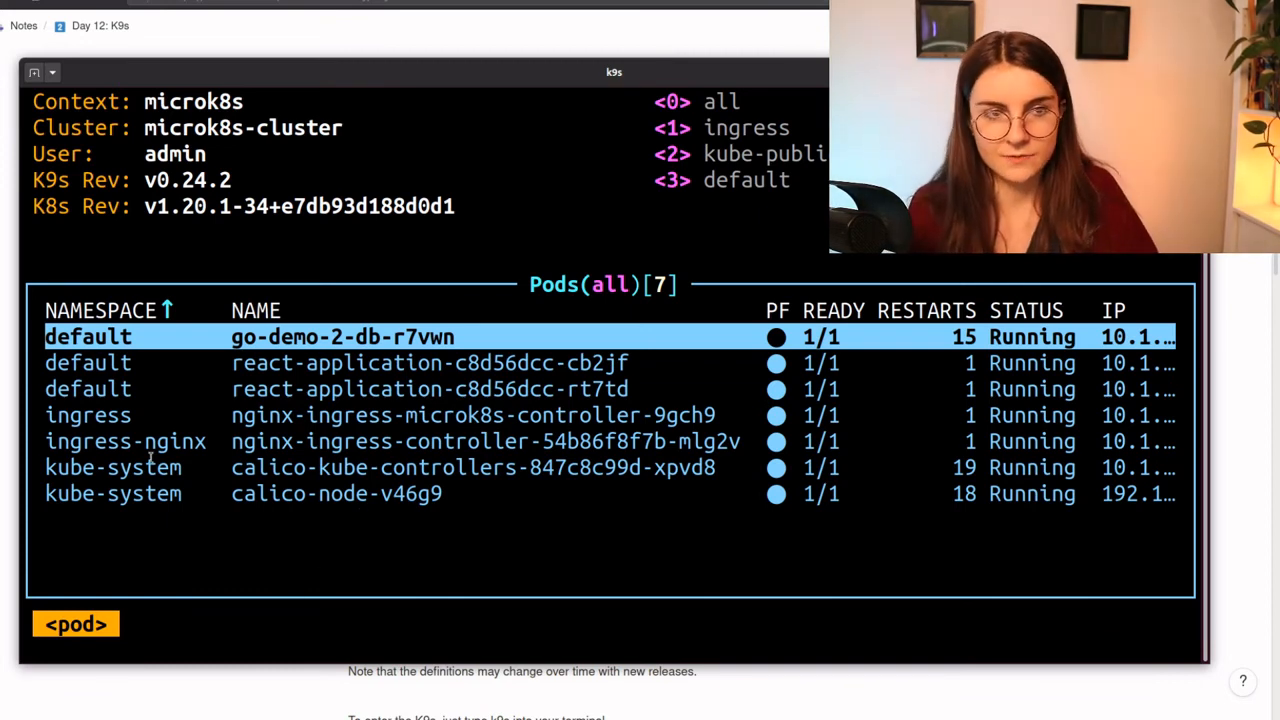
Enter the ':quit' command to exit K9s
key(":")
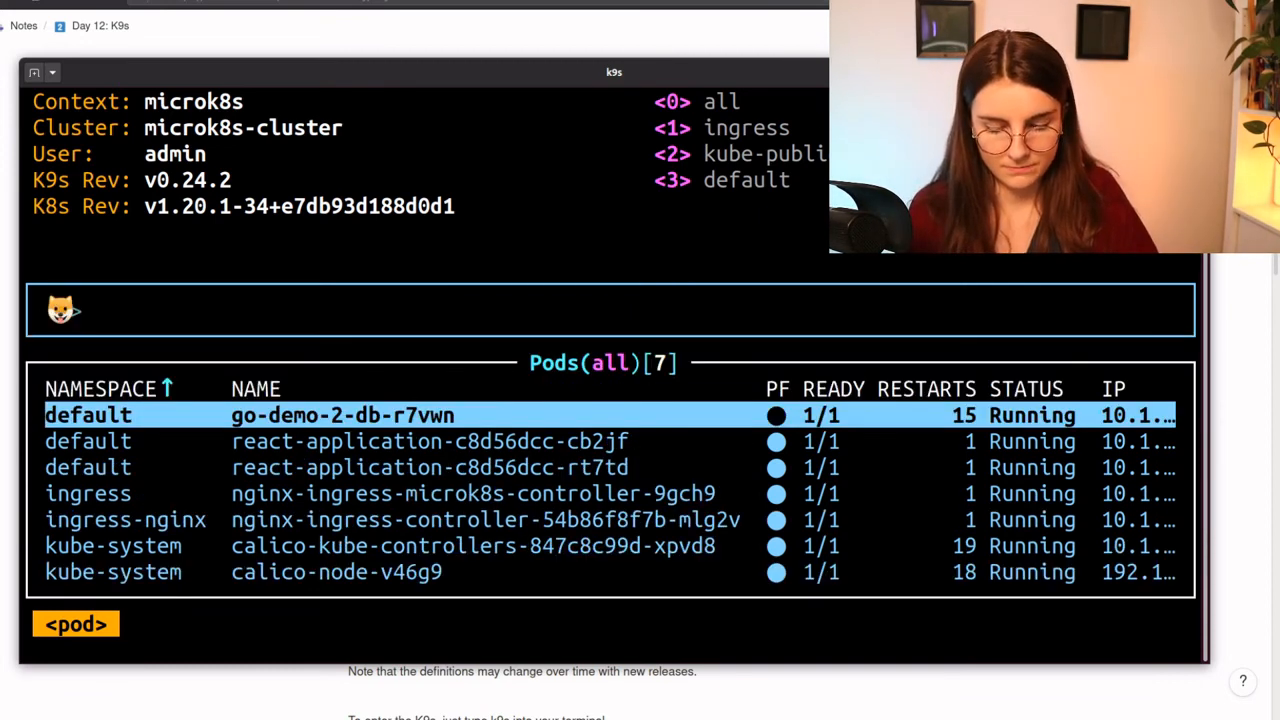
type("quit")
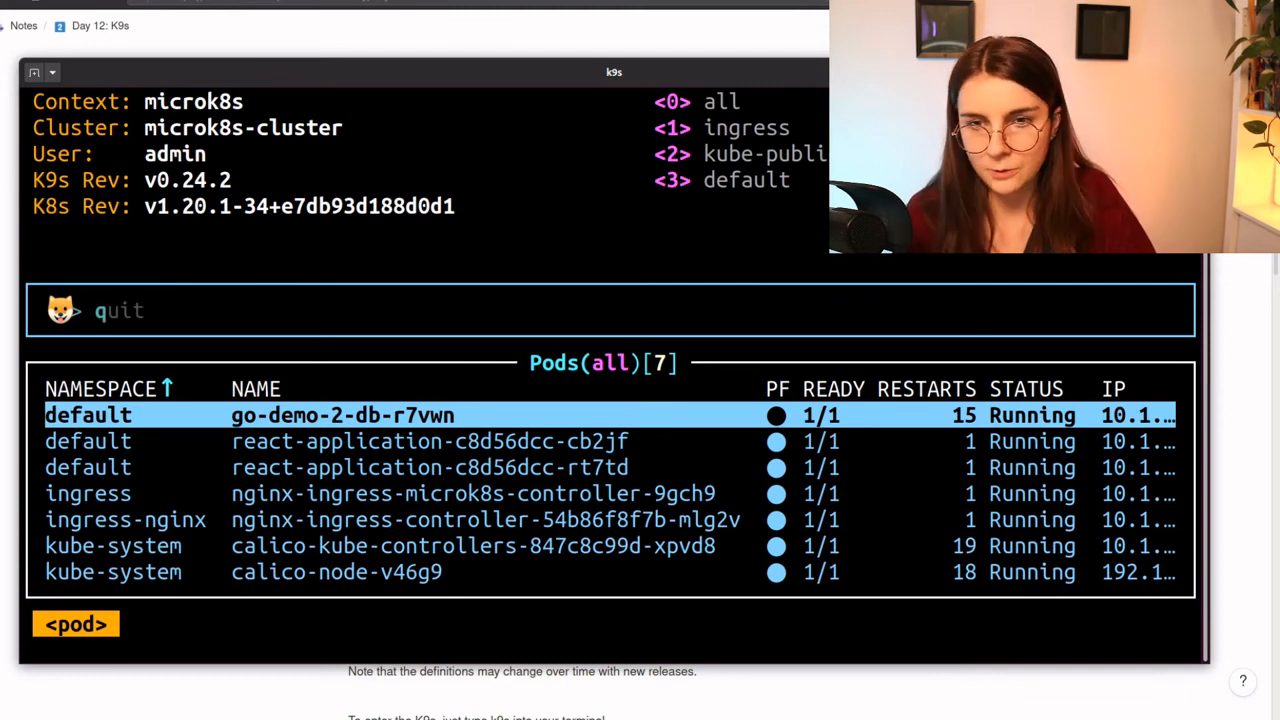